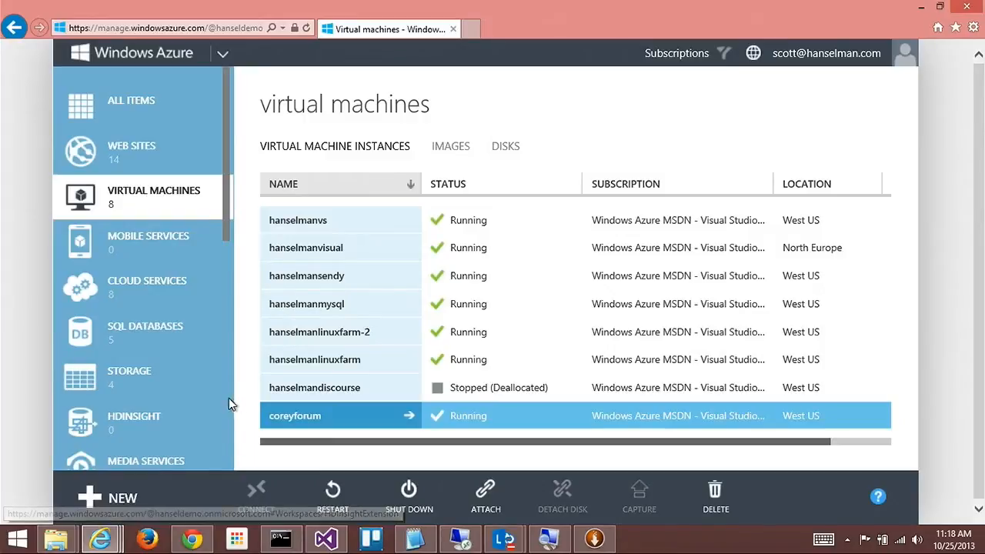
Select the hanselmansendy row in the Virtual Machine Instances list
left_click(306, 276)
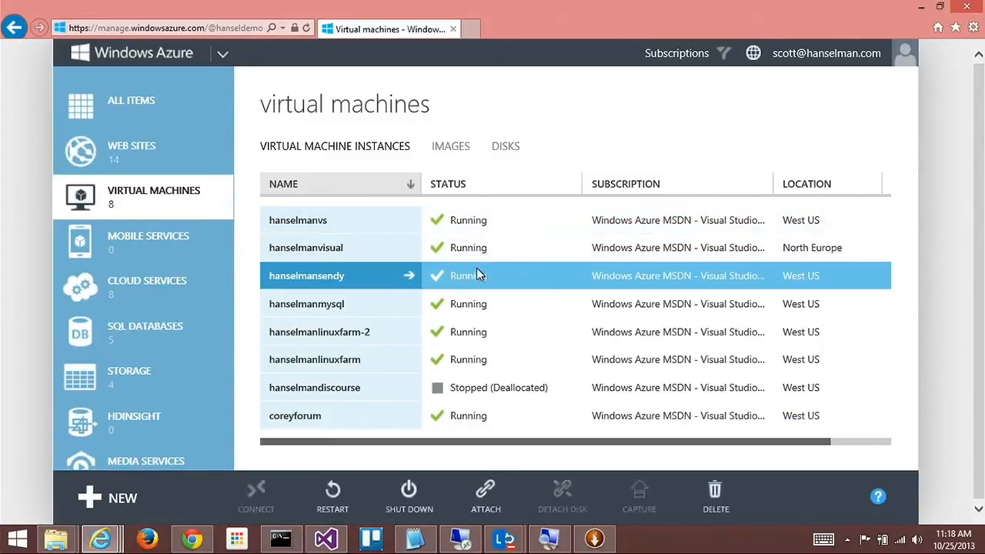